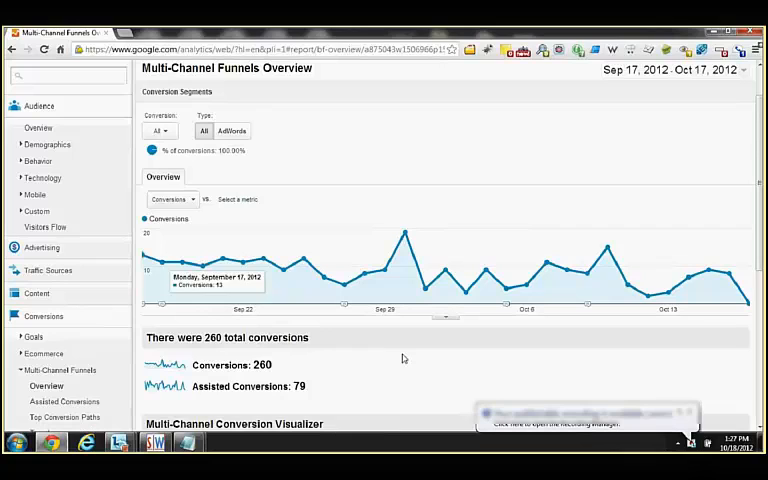
- Scroll down through the Multi-Channel Funnels overview to the channel overlap Venn diagram
scroll(down, 3)
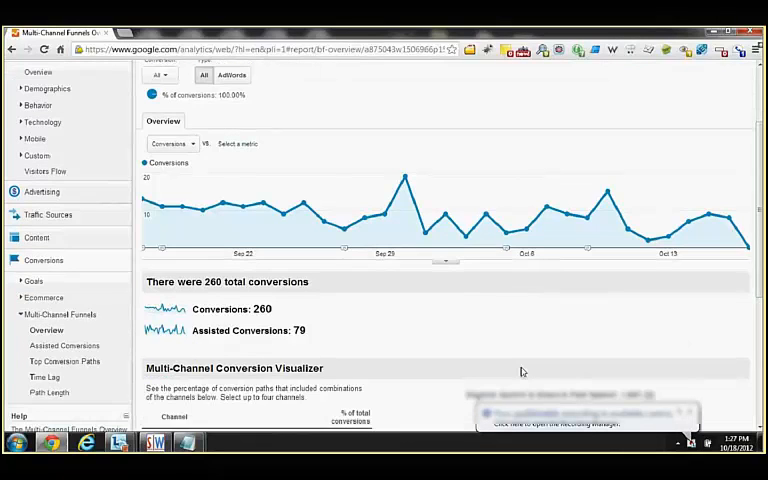
scroll(down, 3)
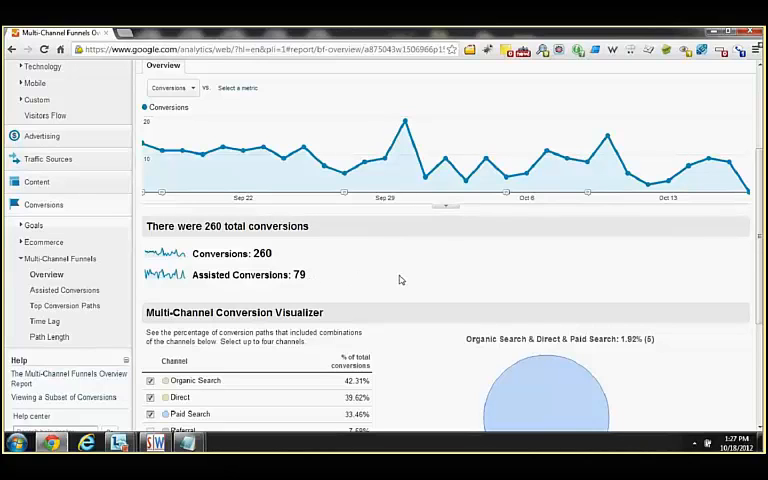
scroll(down, 3)
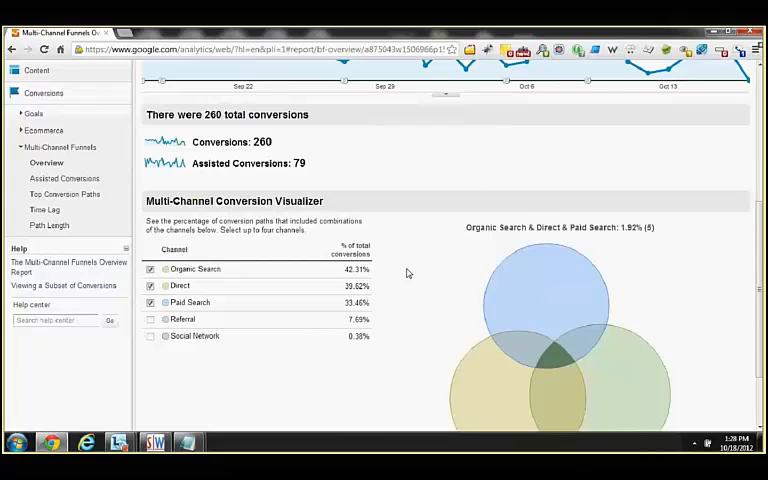
mouse_move(726, 256)
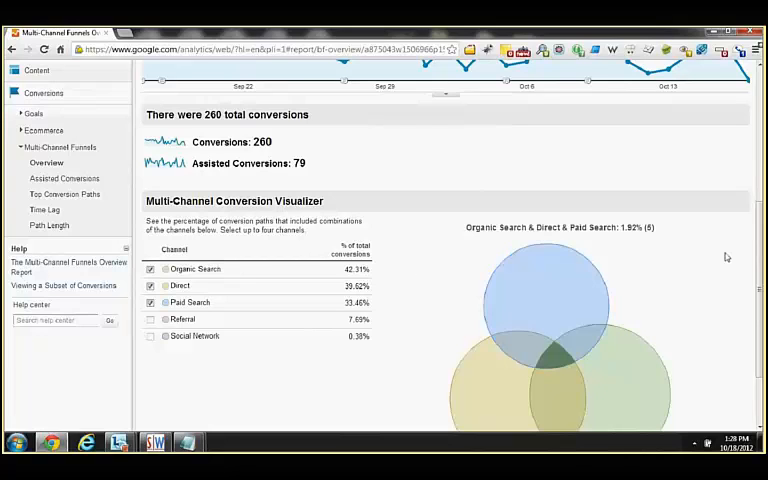
scroll(down, 3)
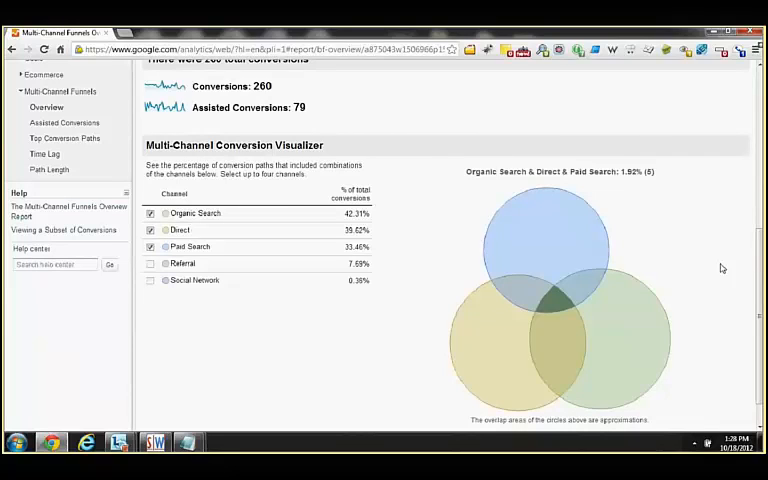
mouse_move(700, 264)
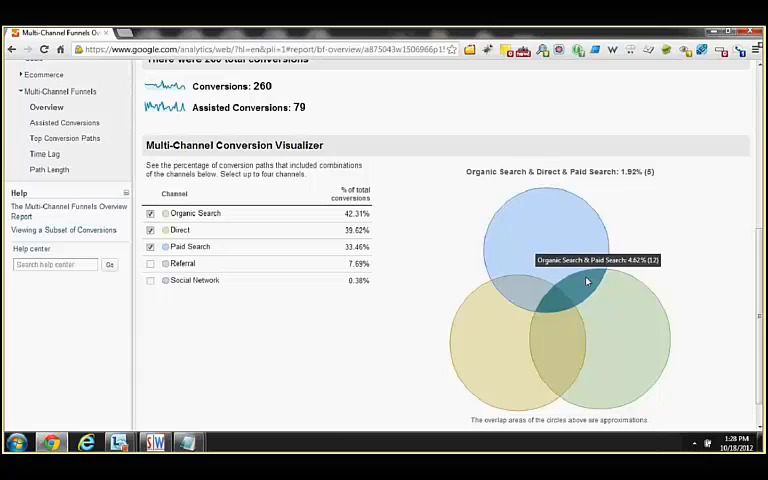
mouse_move(208, 316)
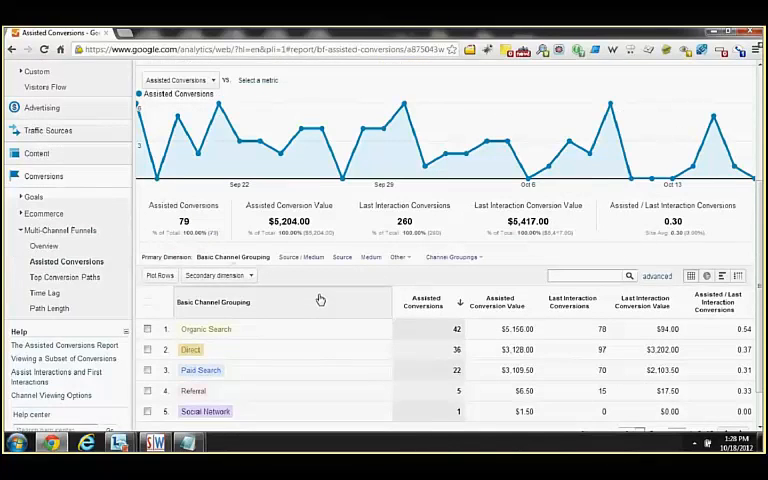
scroll(down, 3)
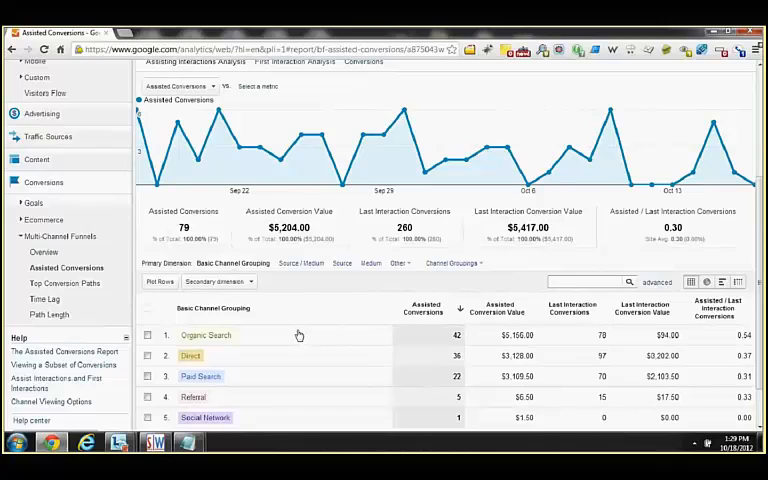
mouse_move(584, 340)
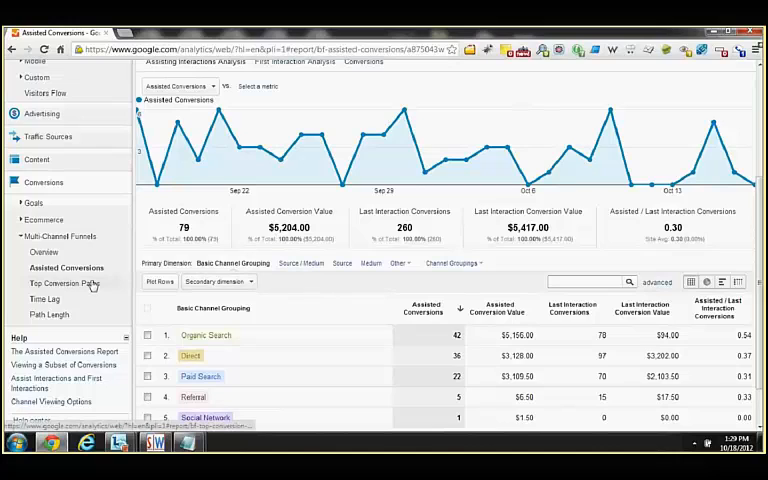
- Show the Top Conversion Paths report and review its path length choices
click(68, 284)
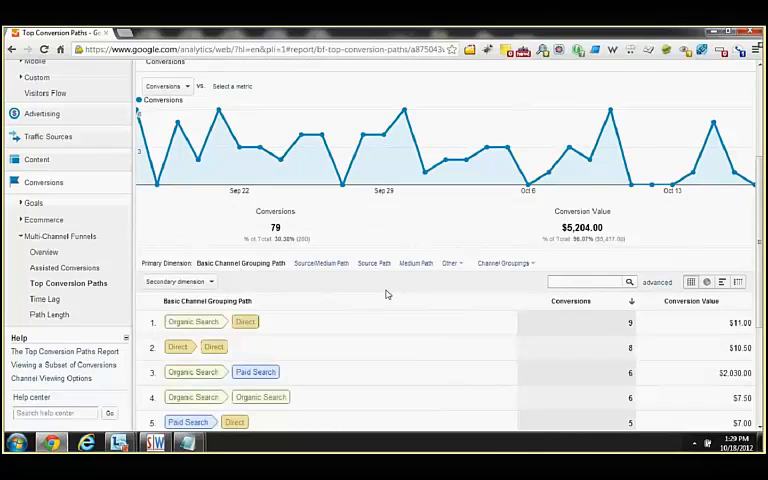
mouse_move(376, 296)
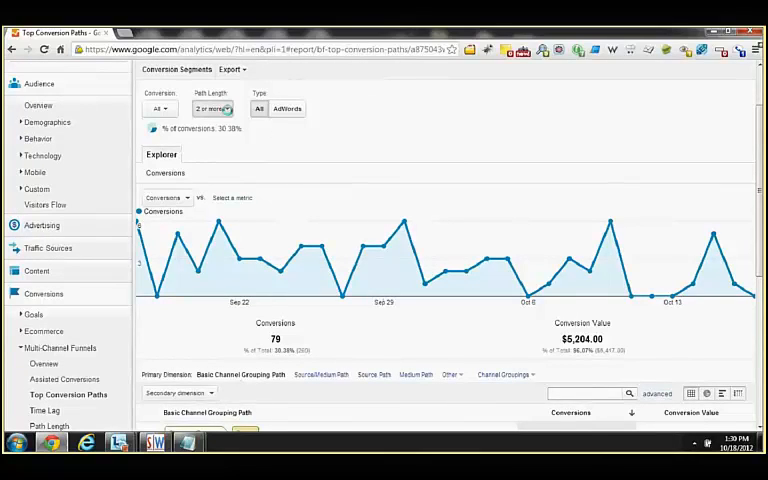
click(212, 108)
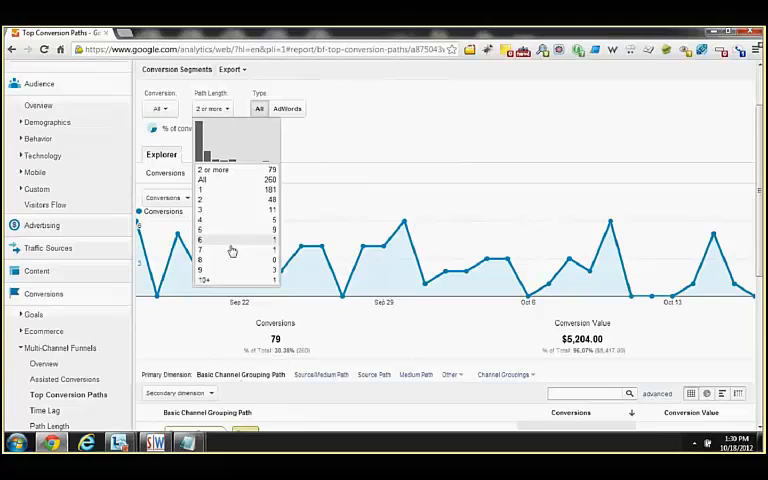
mouse_move(244, 190)
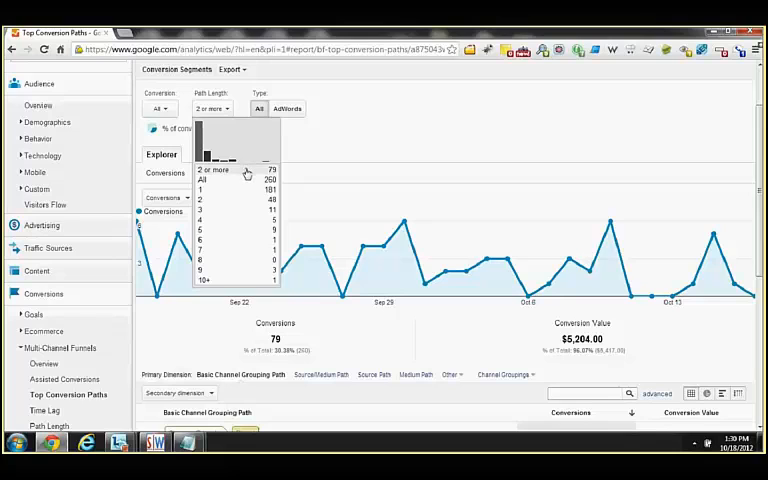
click(218, 168)
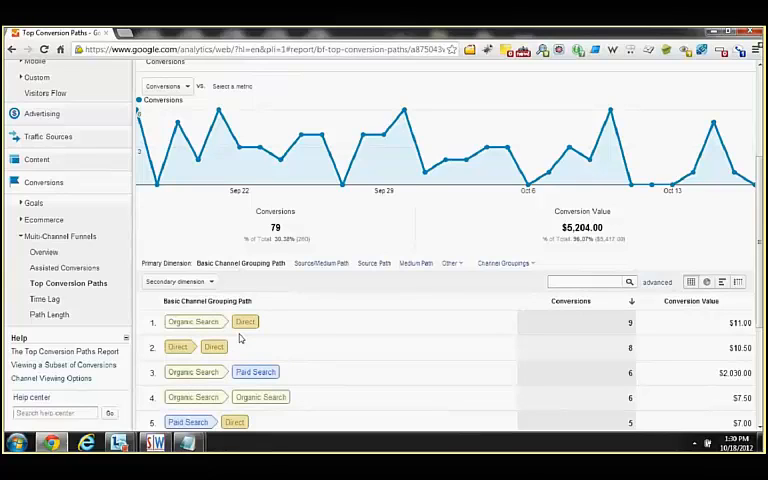
mouse_move(240, 338)
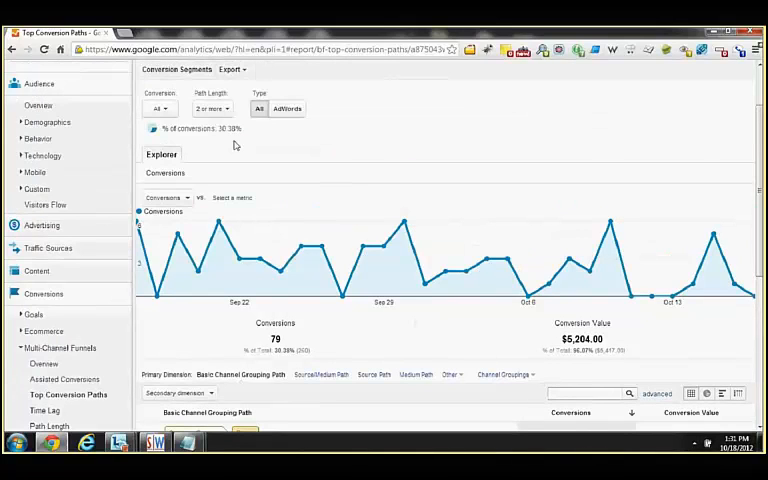
click(212, 108)
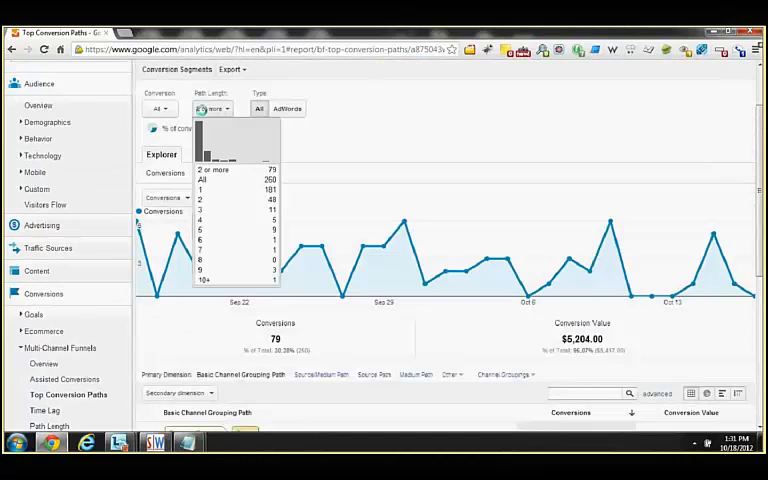
click(216, 108)
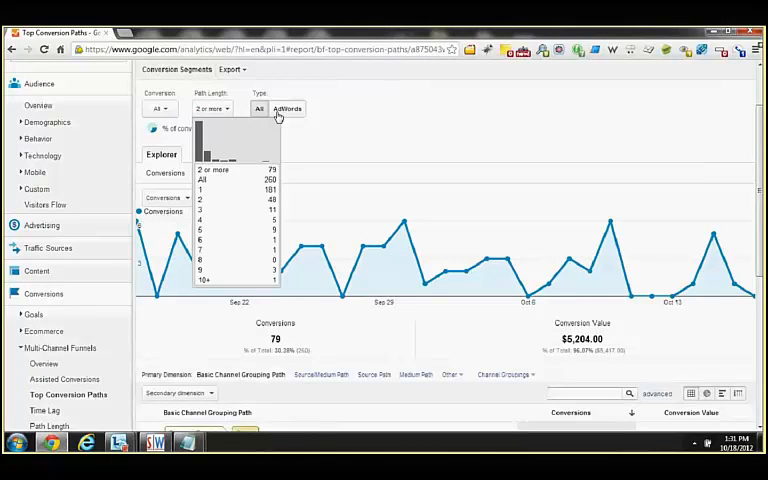
click(158, 108)
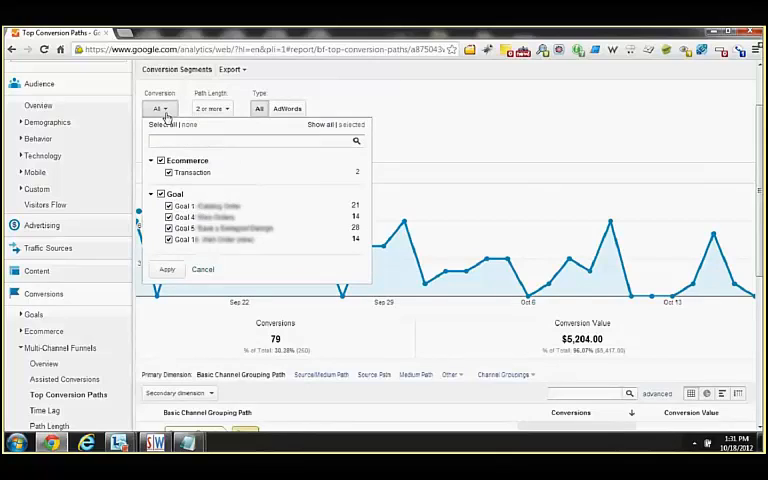
click(168, 268)
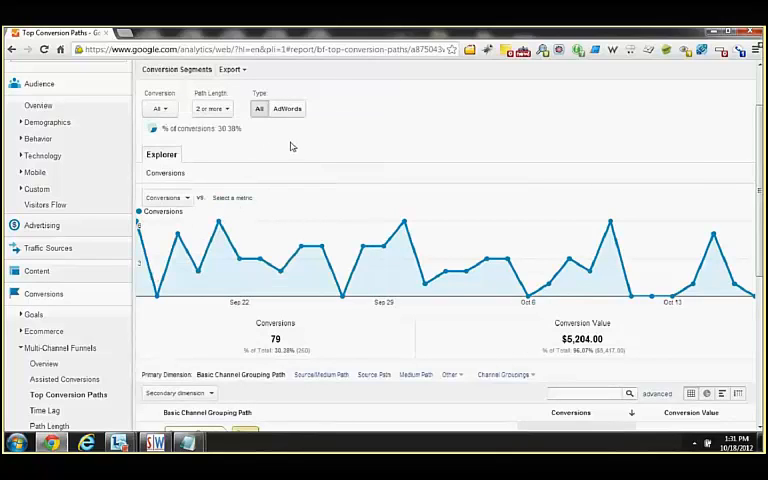
scroll(down, 3)
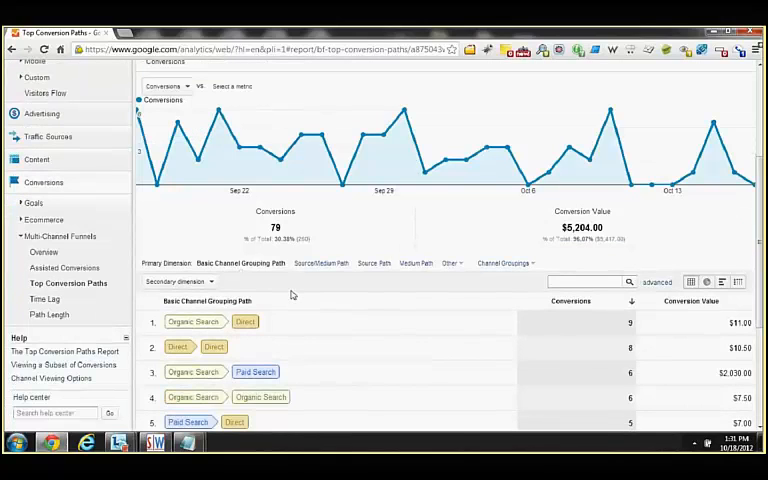
scroll(down, 3)
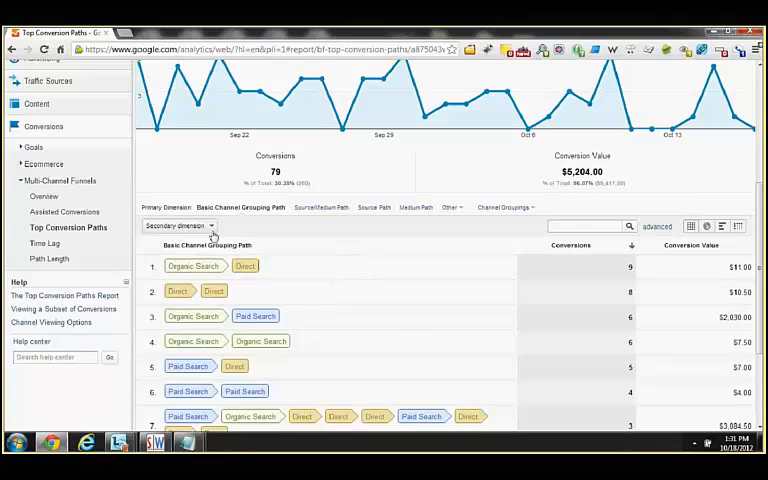
click(180, 224)
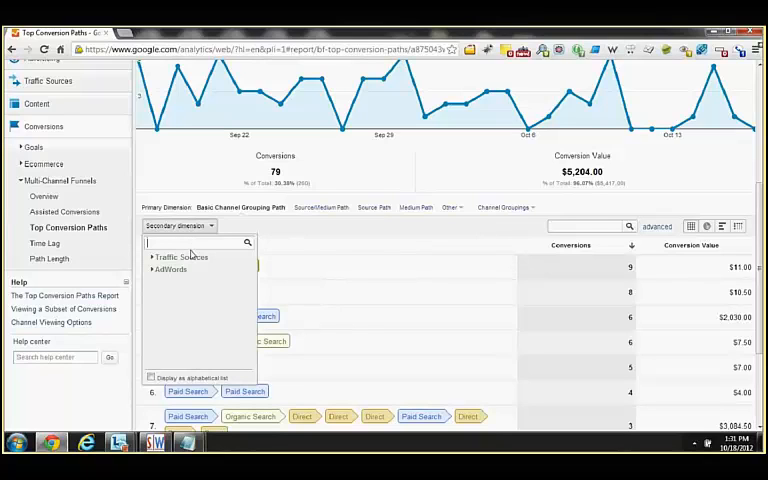
text(key)
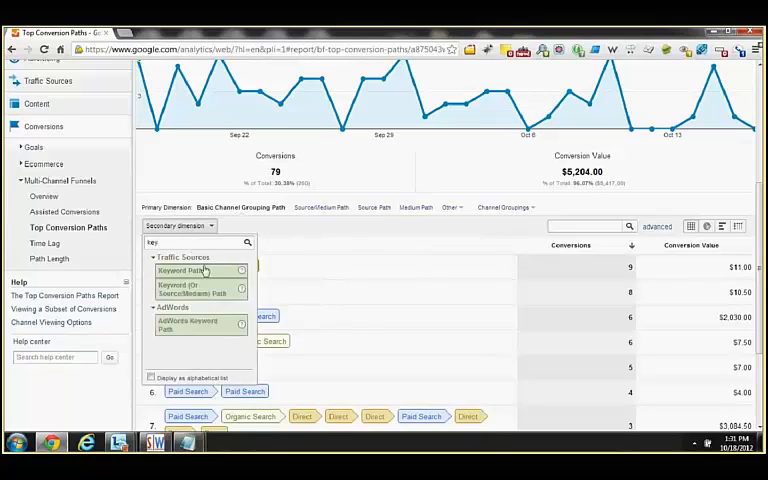
click(180, 270)
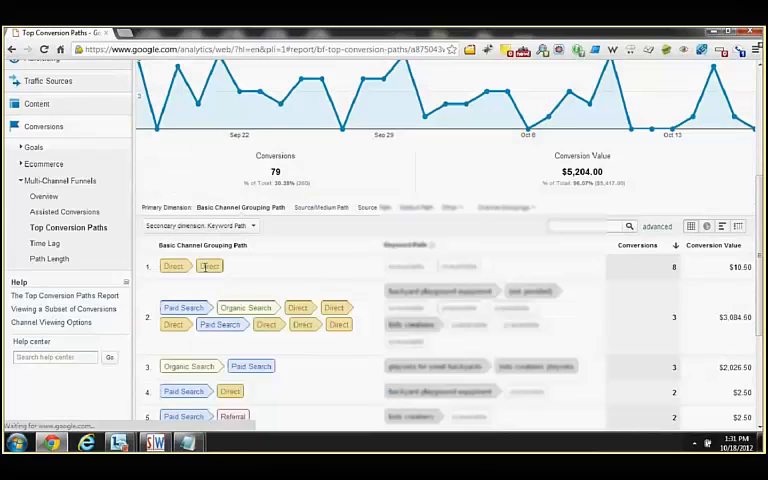
scroll(down, 3)
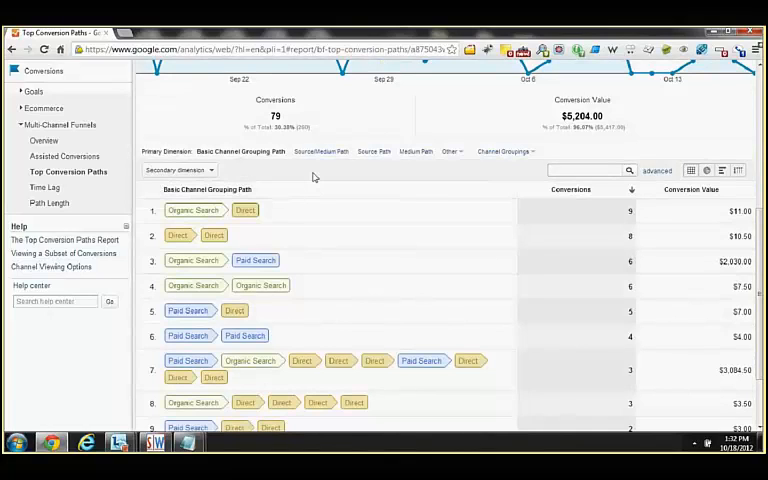
mouse_move(316, 178)
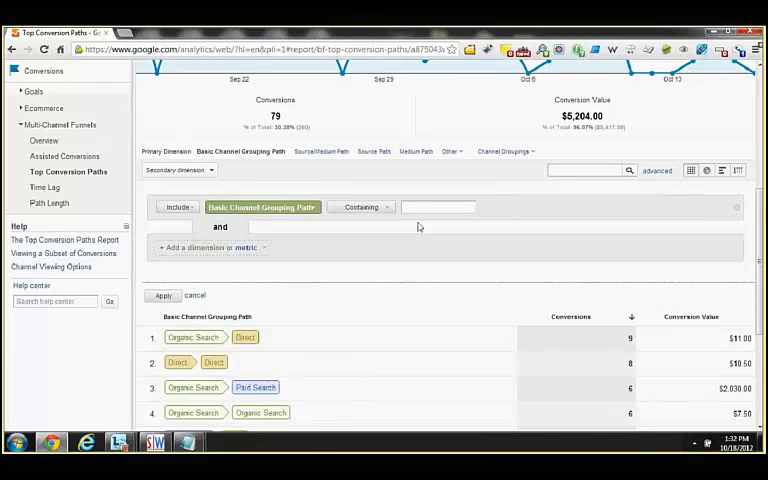
mouse_move(420, 228)
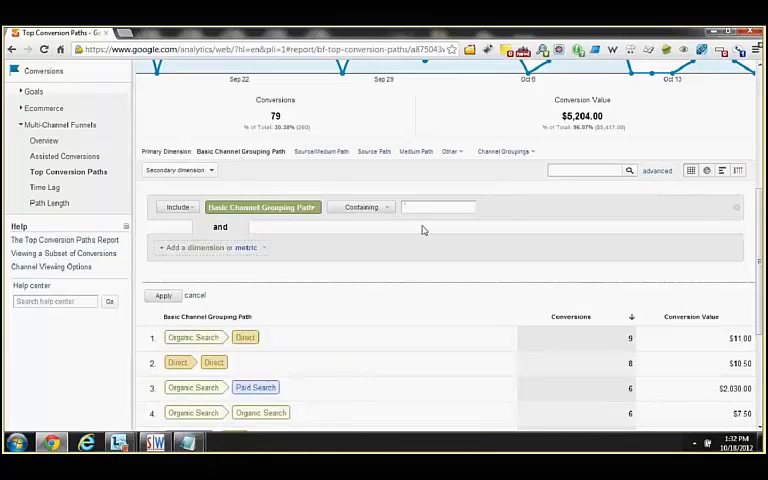
- Apply an advanced filter for paths beginning with organic, leaving 37 conversions worth $2,068.50
click(362, 208)
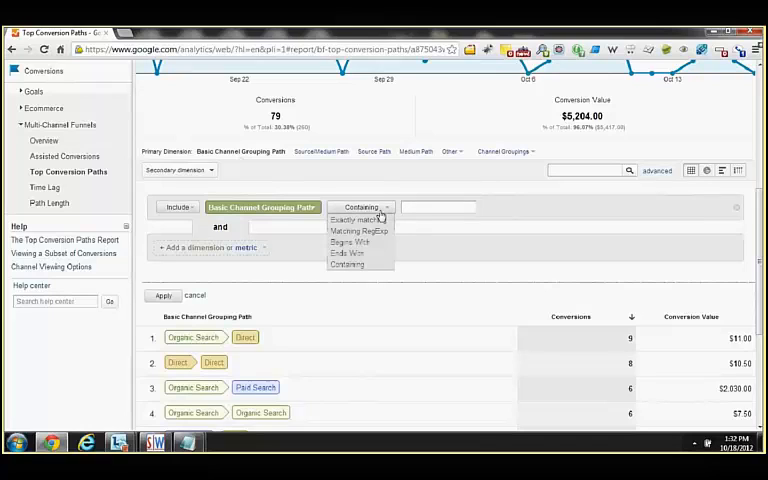
mouse_move(360, 232)
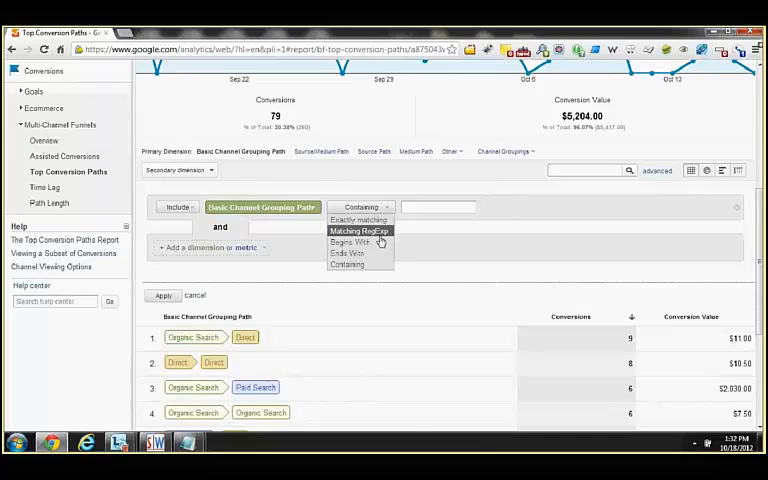
click(350, 240)
text(organic)
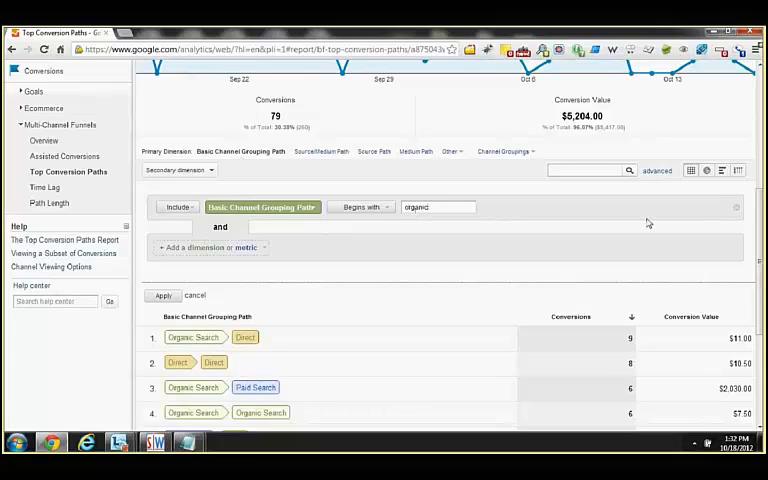
click(162, 296)
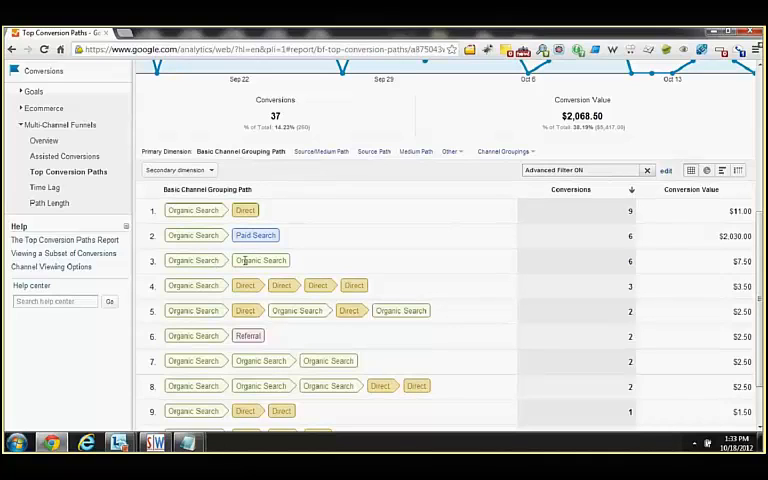
mouse_move(508, 284)
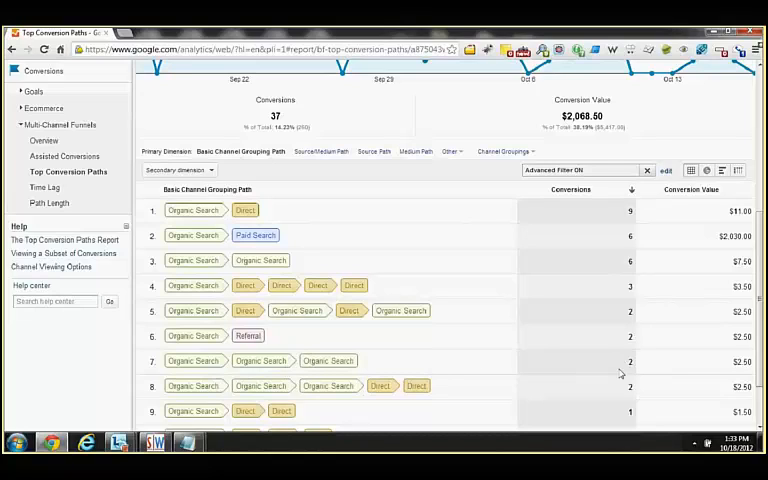
mouse_move(624, 368)
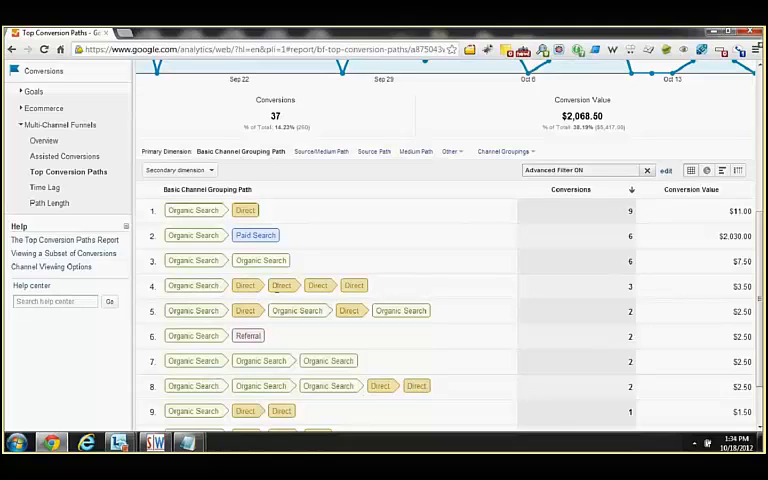
mouse_move(400, 284)
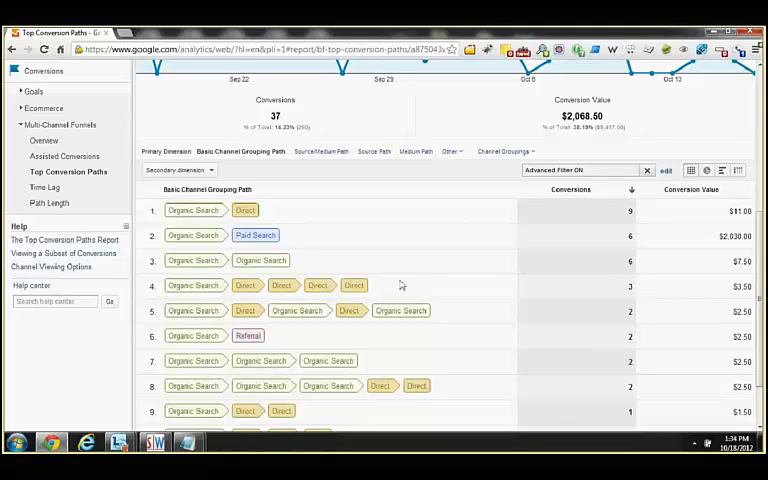
- Scroll the filtered report toward the Channel Groupings control above the table
scroll(down, 3)
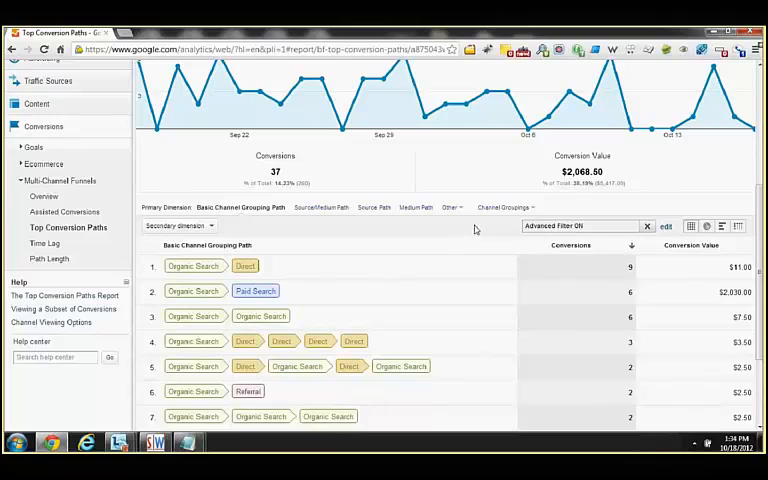
mouse_move(476, 228)
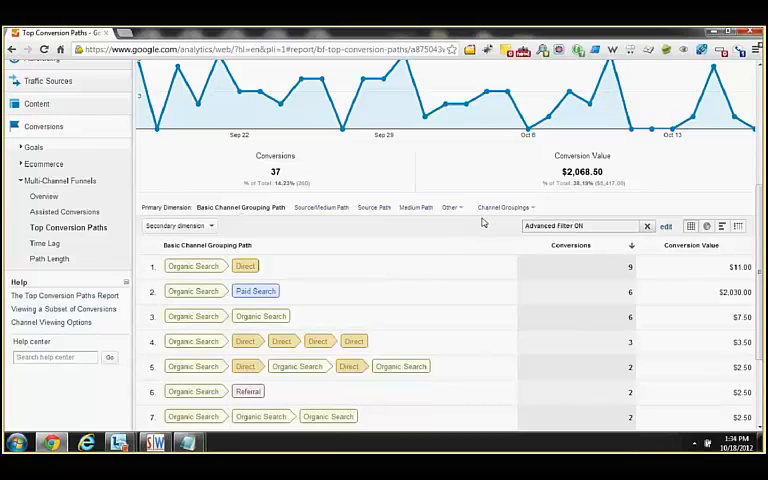
mouse_move(480, 224)
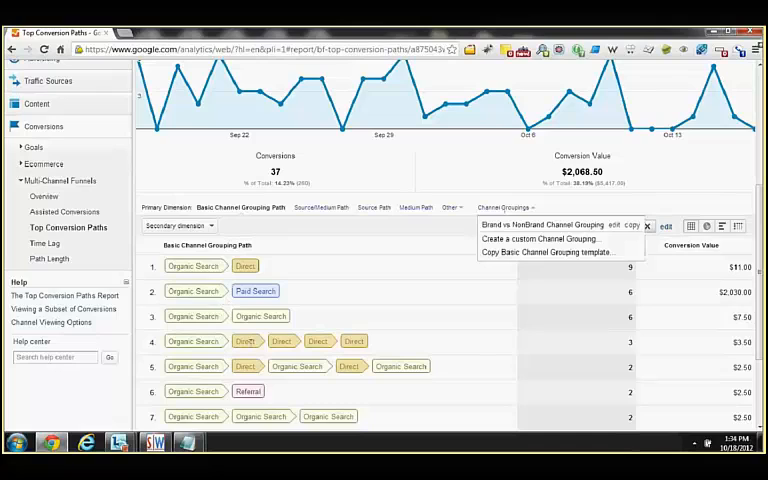
mouse_move(456, 232)
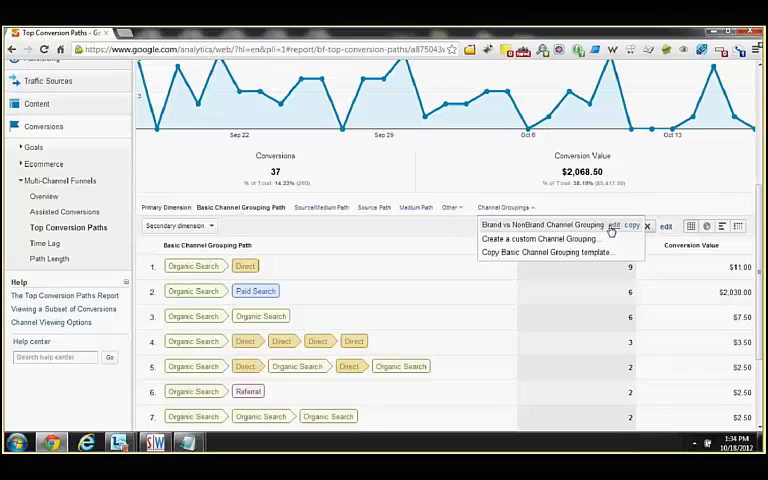
- Review the keyword rules behind the Brand and NonBrand labels in the grouping editor, then close it
click(614, 224)
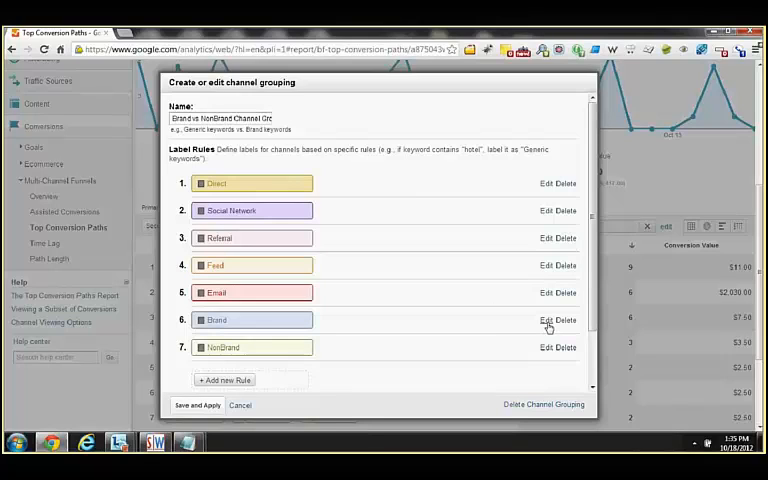
click(544, 320)
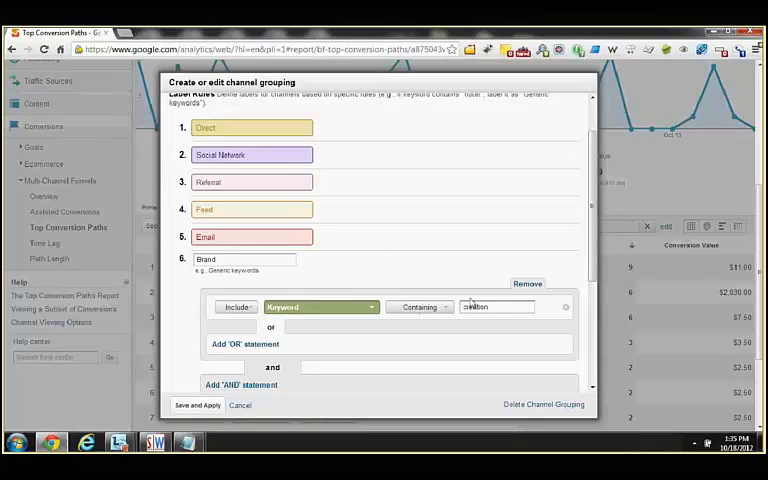
scroll(down, 3)
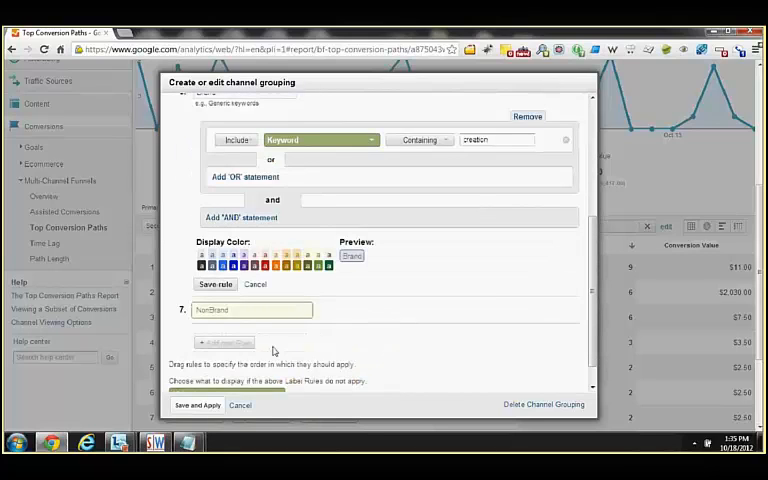
mouse_move(416, 308)
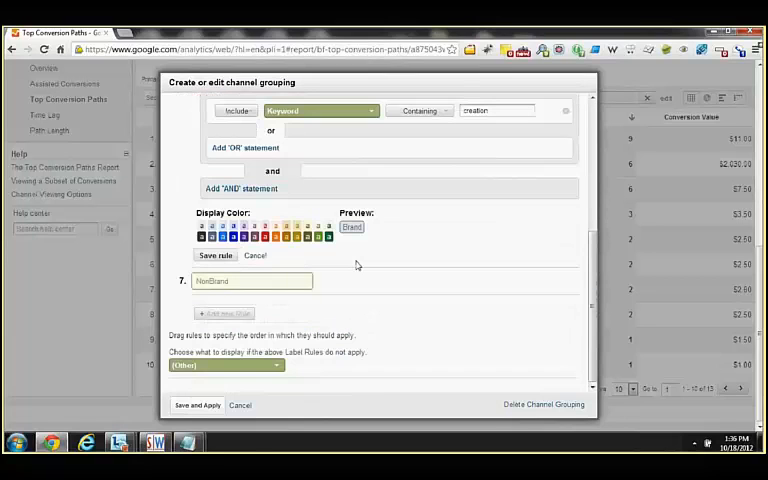
click(216, 256)
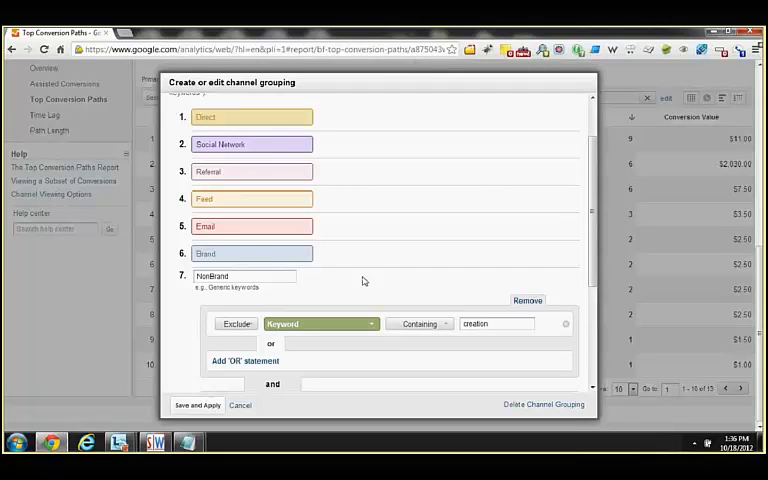
click(196, 404)
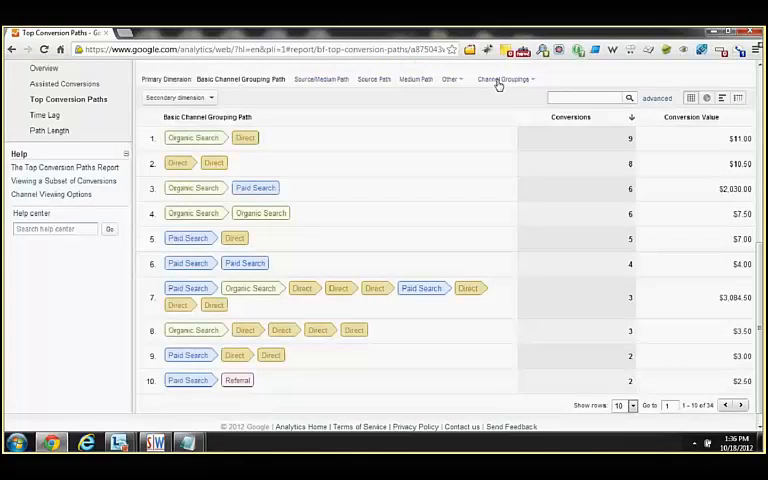
- Regroup the conversion paths by the custom Brand vs NonBrand channel grouping
click(504, 80)
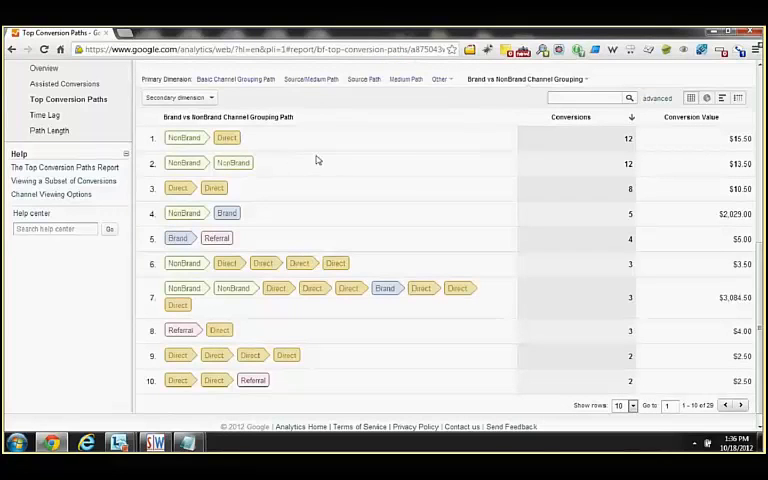
mouse_move(398, 166)
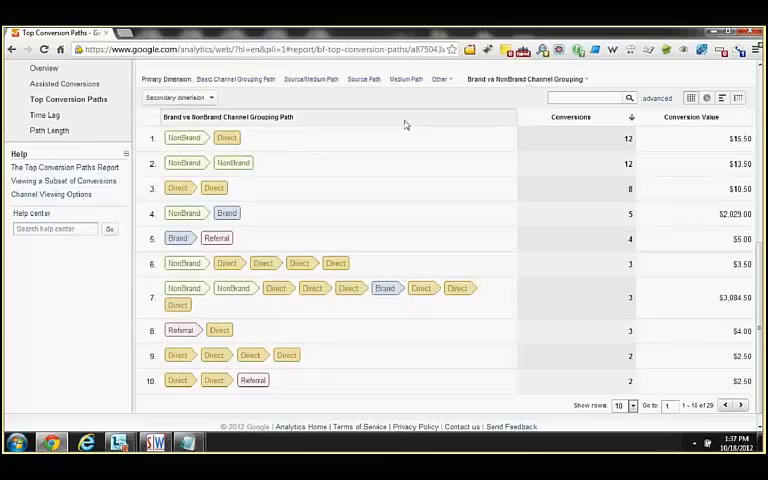
mouse_move(424, 358)
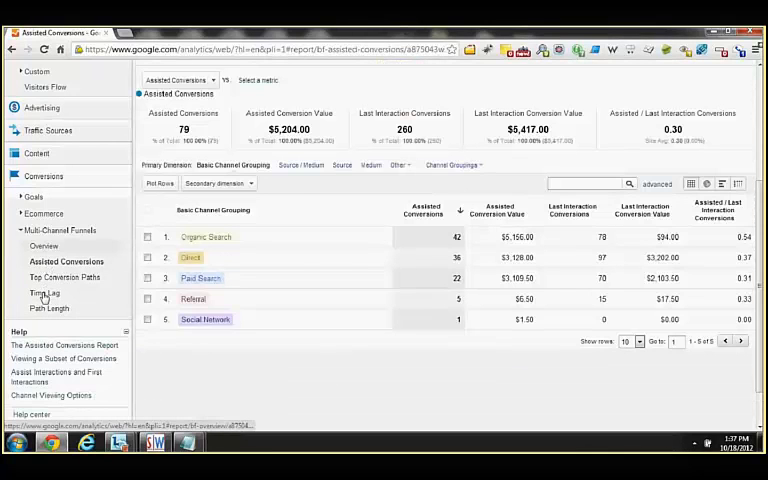
- Visit Top Conversion Paths and Path Length, ending on the Assisted Conversions report
click(64, 276)
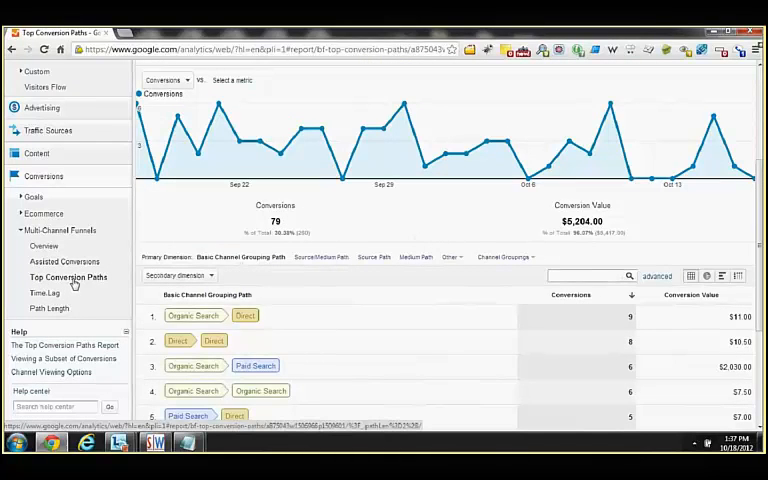
click(44, 292)
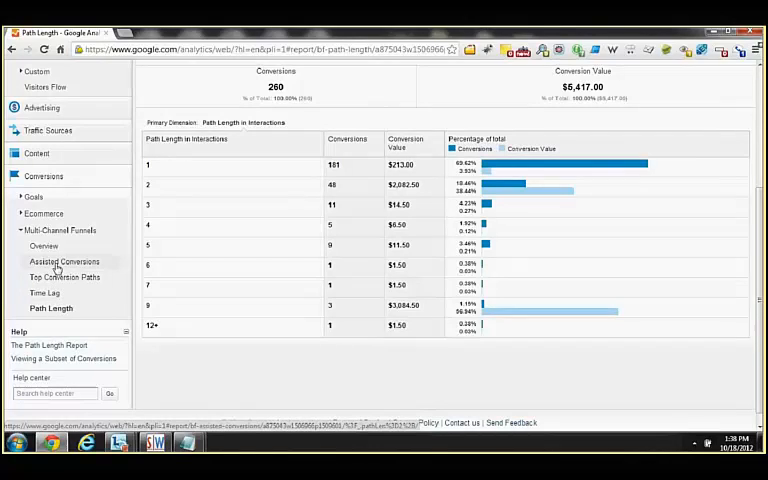
click(66, 260)
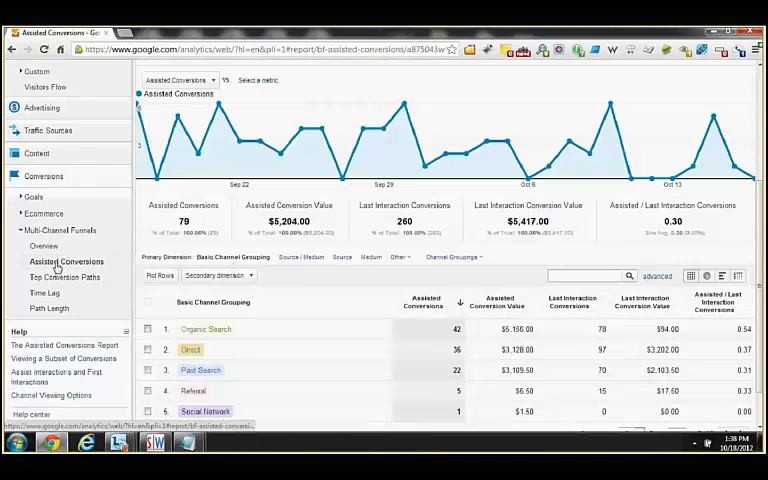